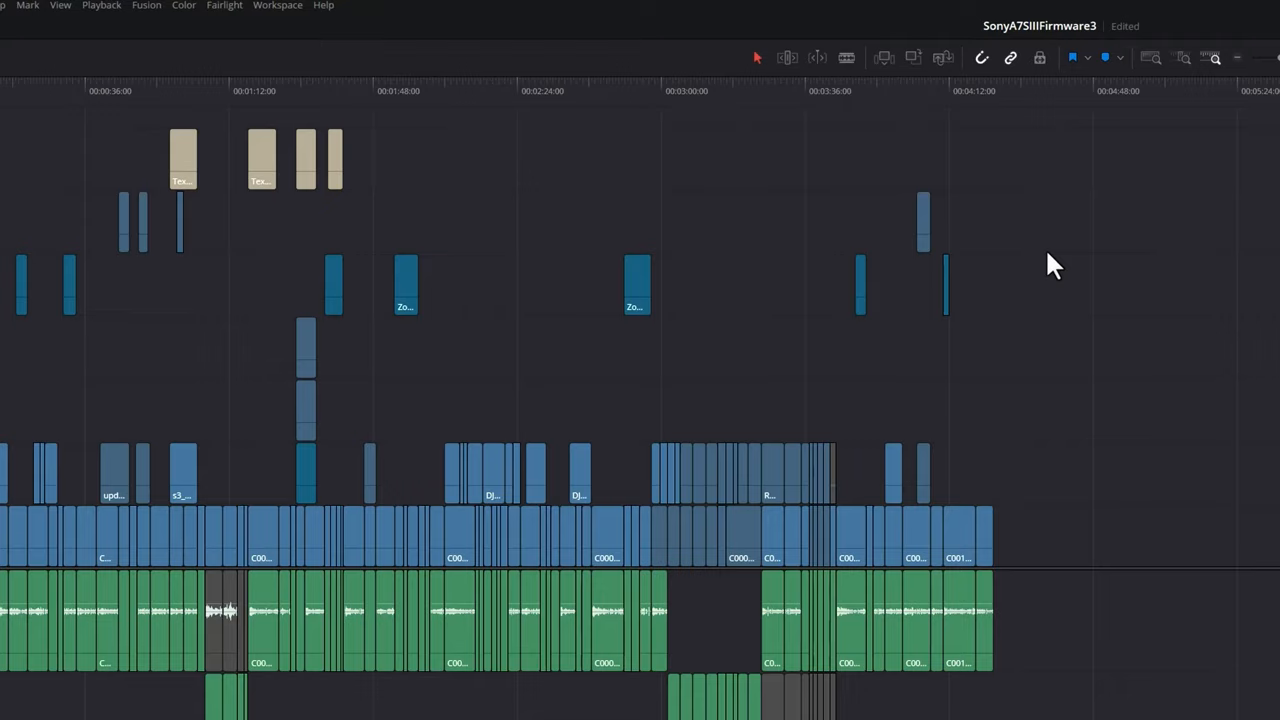
- Save the current layout as the 'My screens' preset and reveal its load, update, export and delete options
click(277, 6)
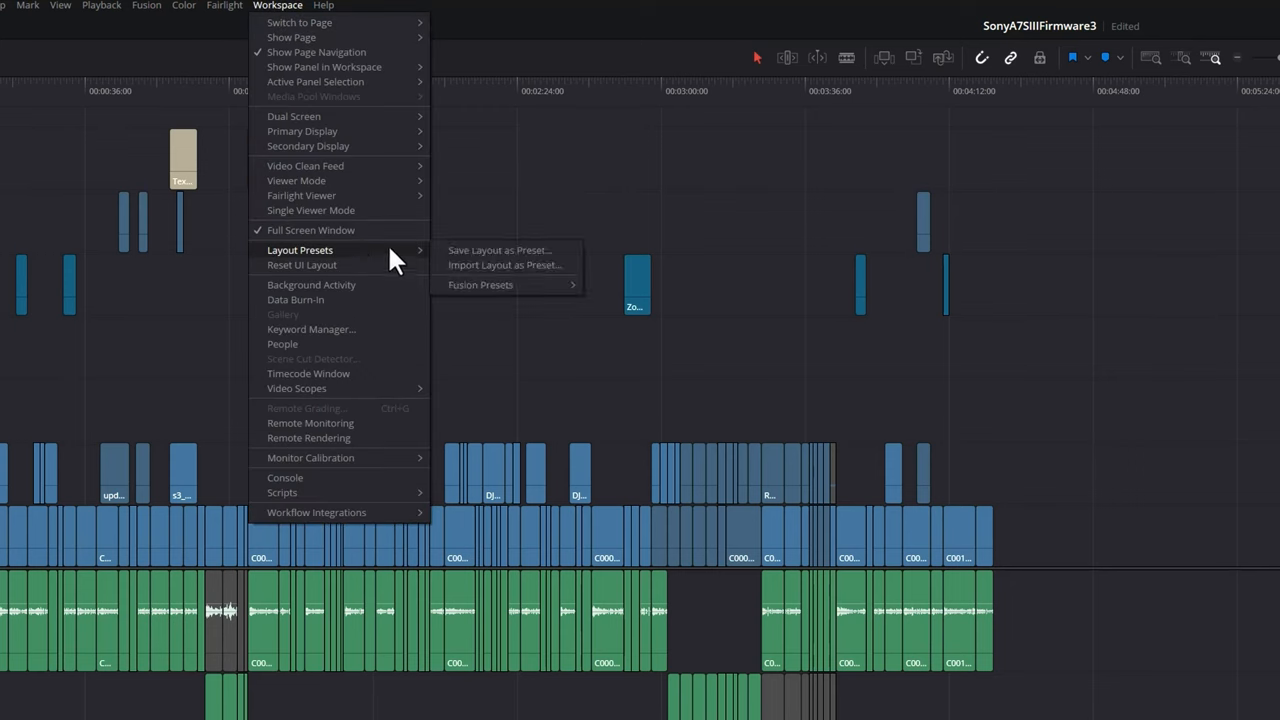
click(499, 250)
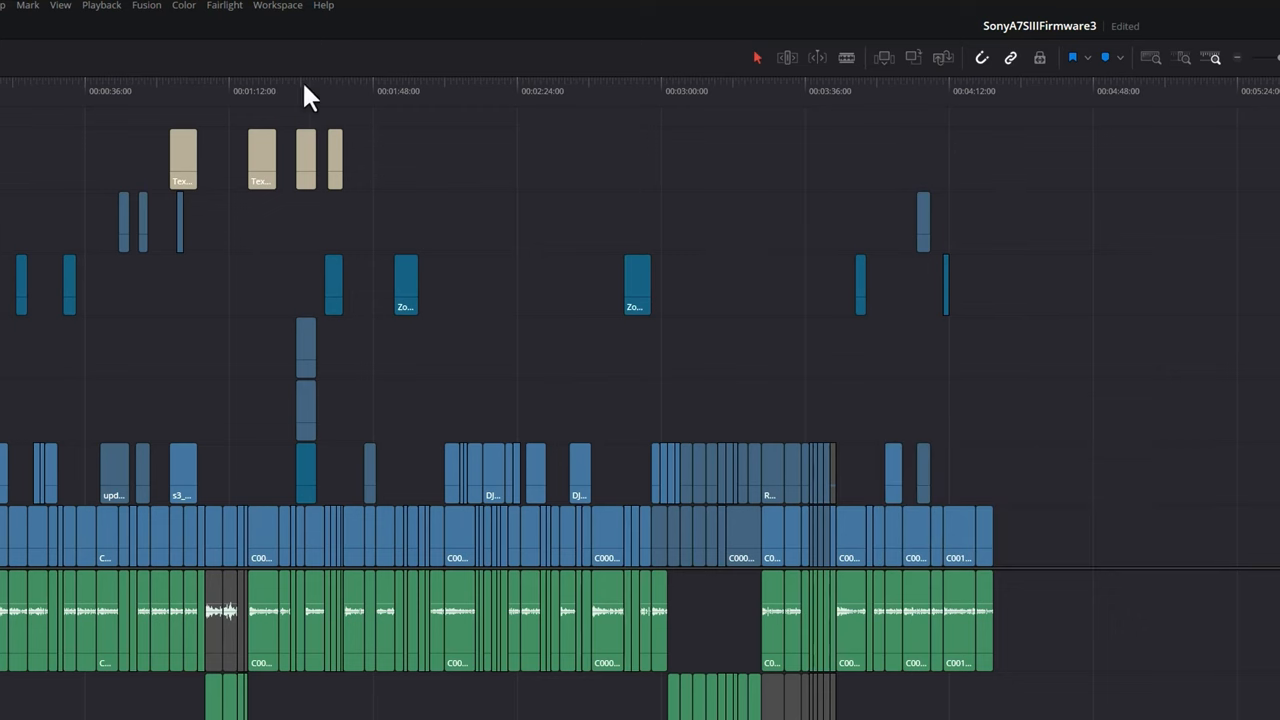
click(277, 6)
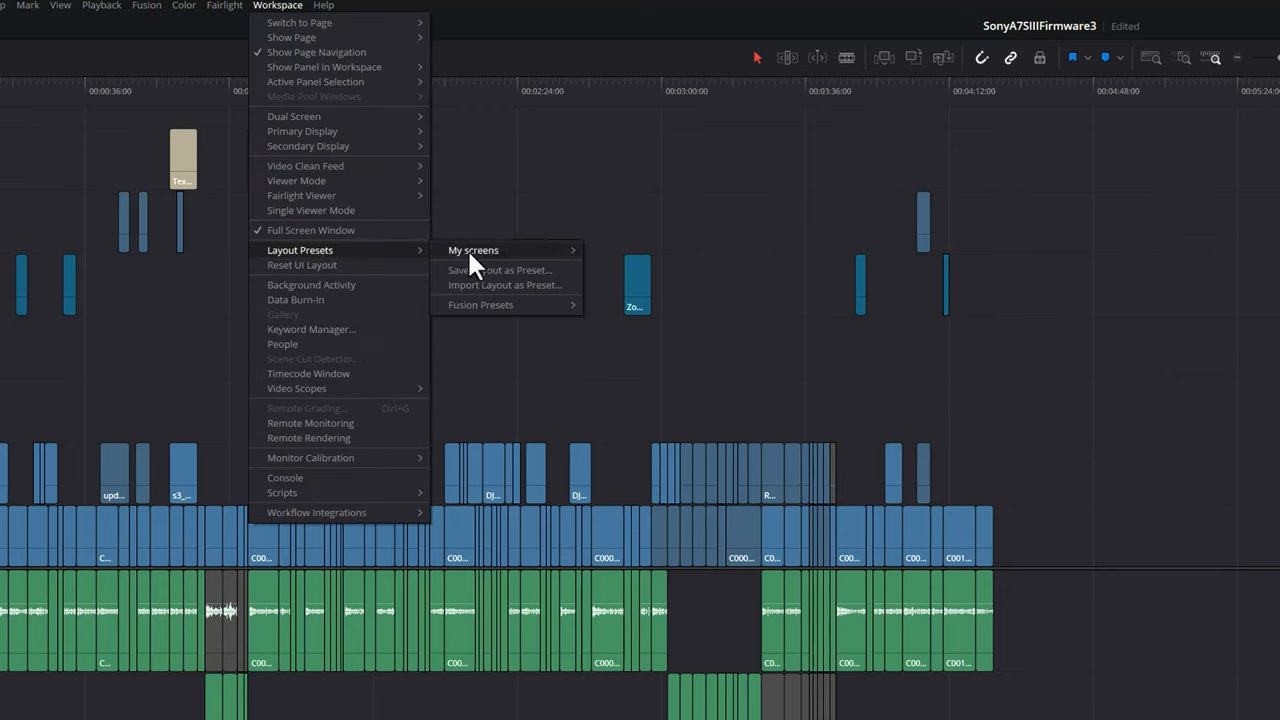
mouse_move(473, 250)
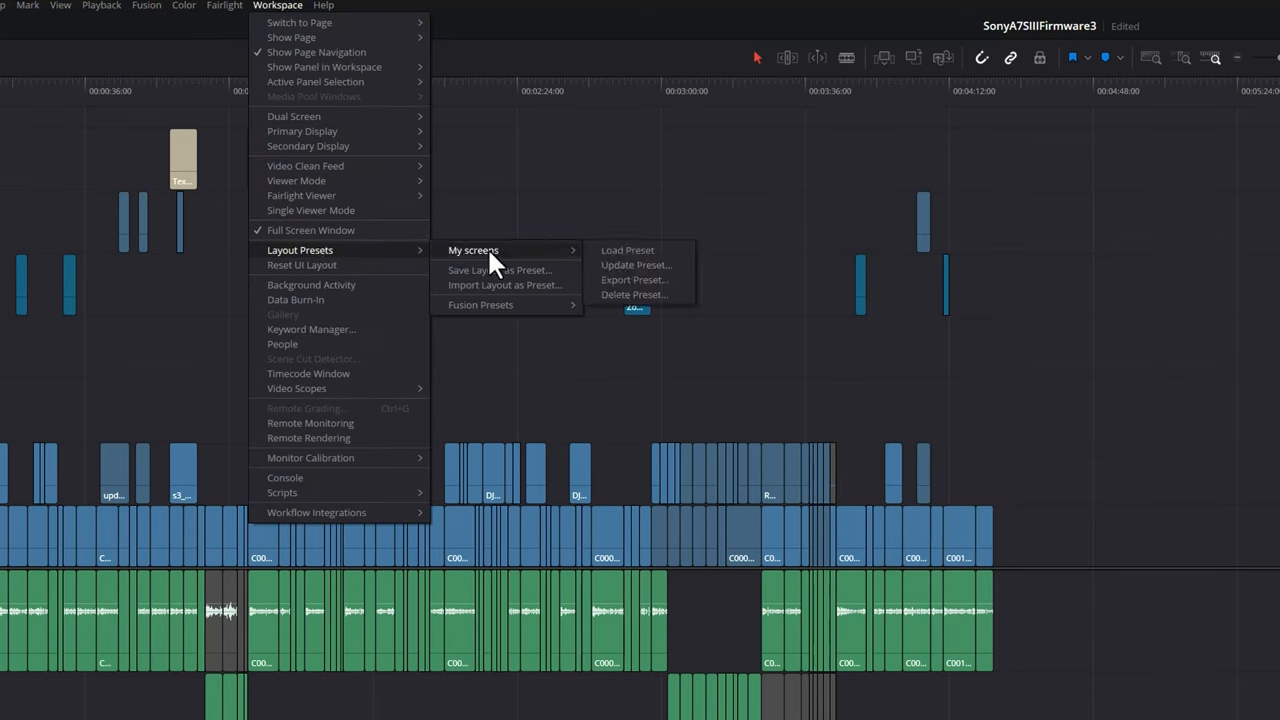